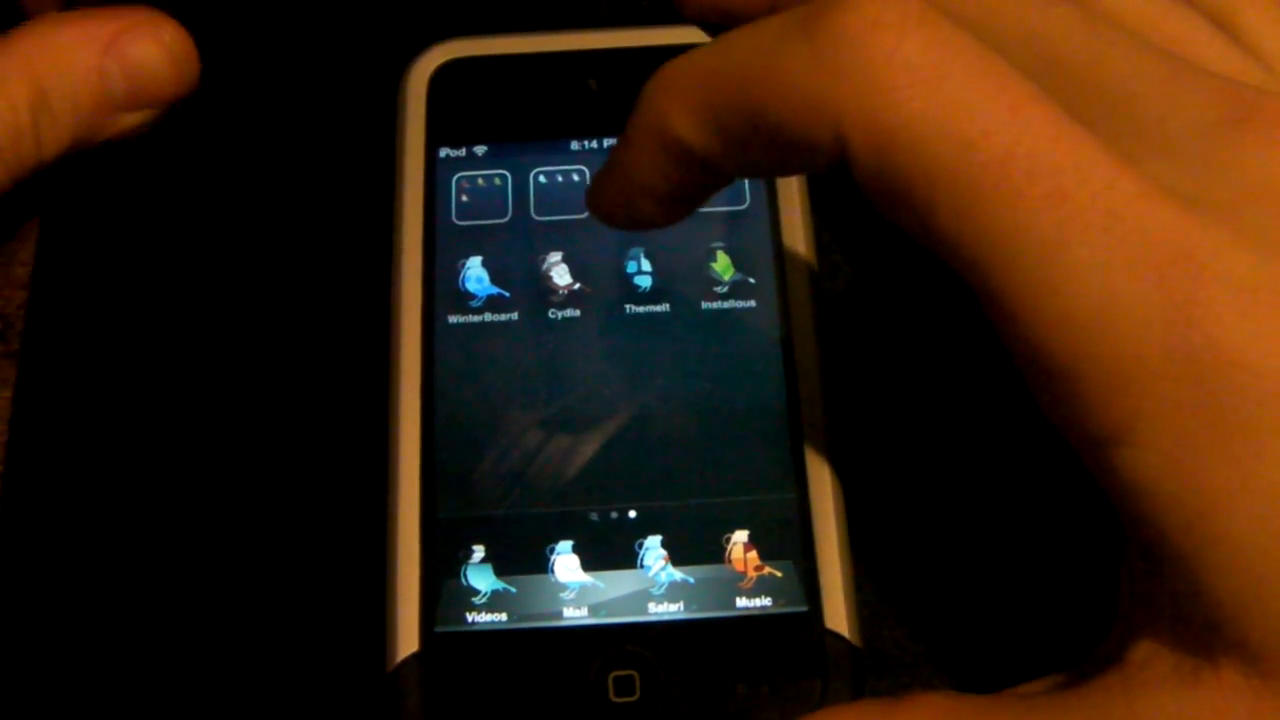
Swipe across the home screen to reach Settings and enter the MySwitcher page
{"action": "scroll", "scroll_direction": "left", "scroll_amount": 3}
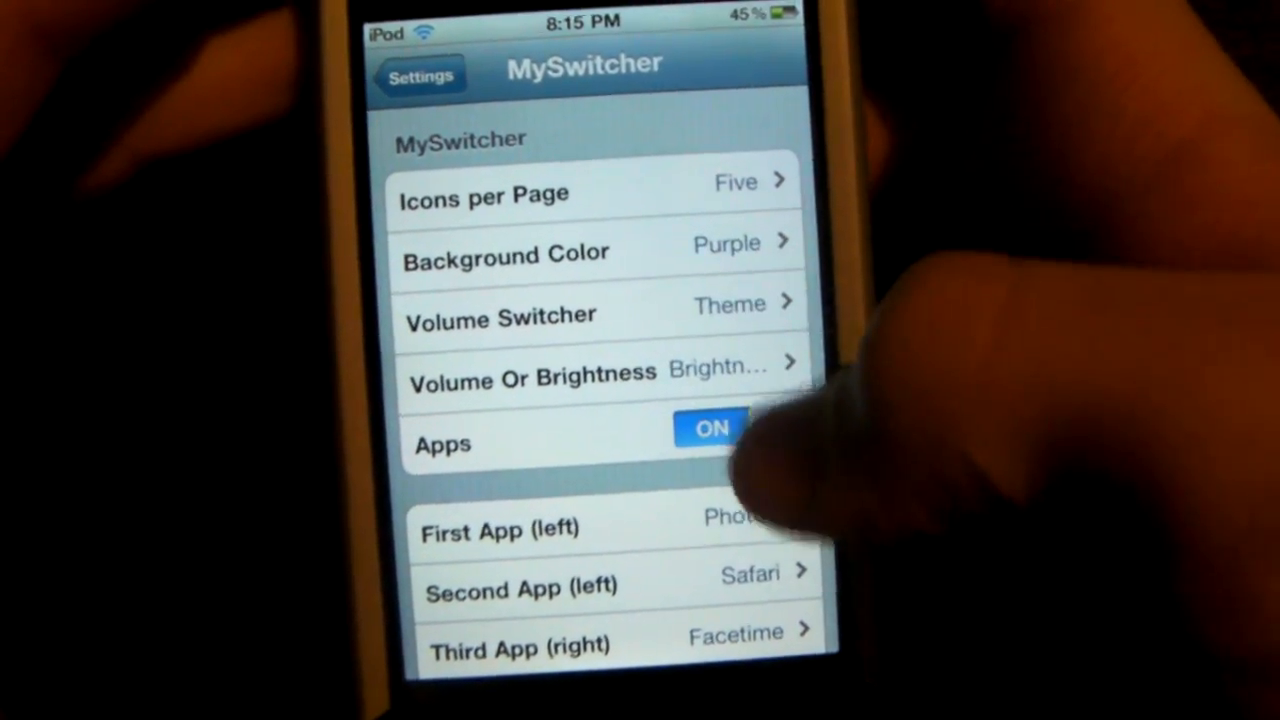
{"action": "left_click", "coordinate": [484, 193]}
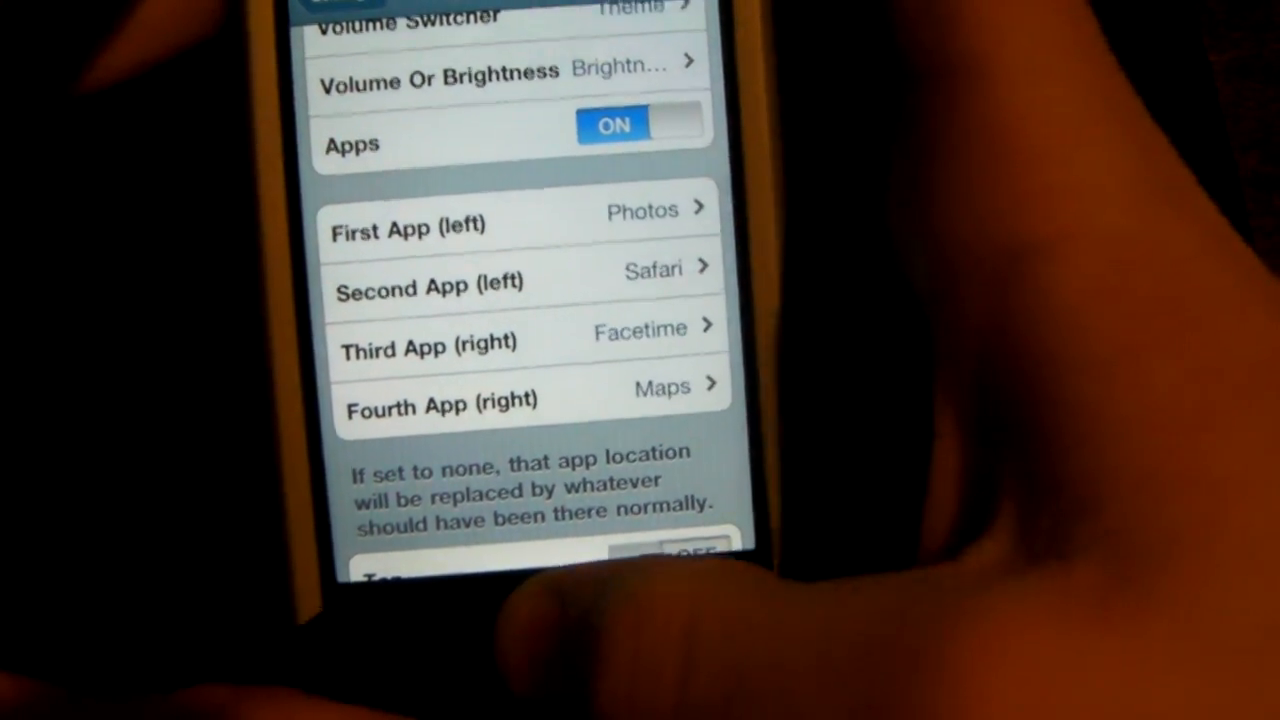
{"action": "scroll", "scroll_direction": "down", "scroll_amount": 3}
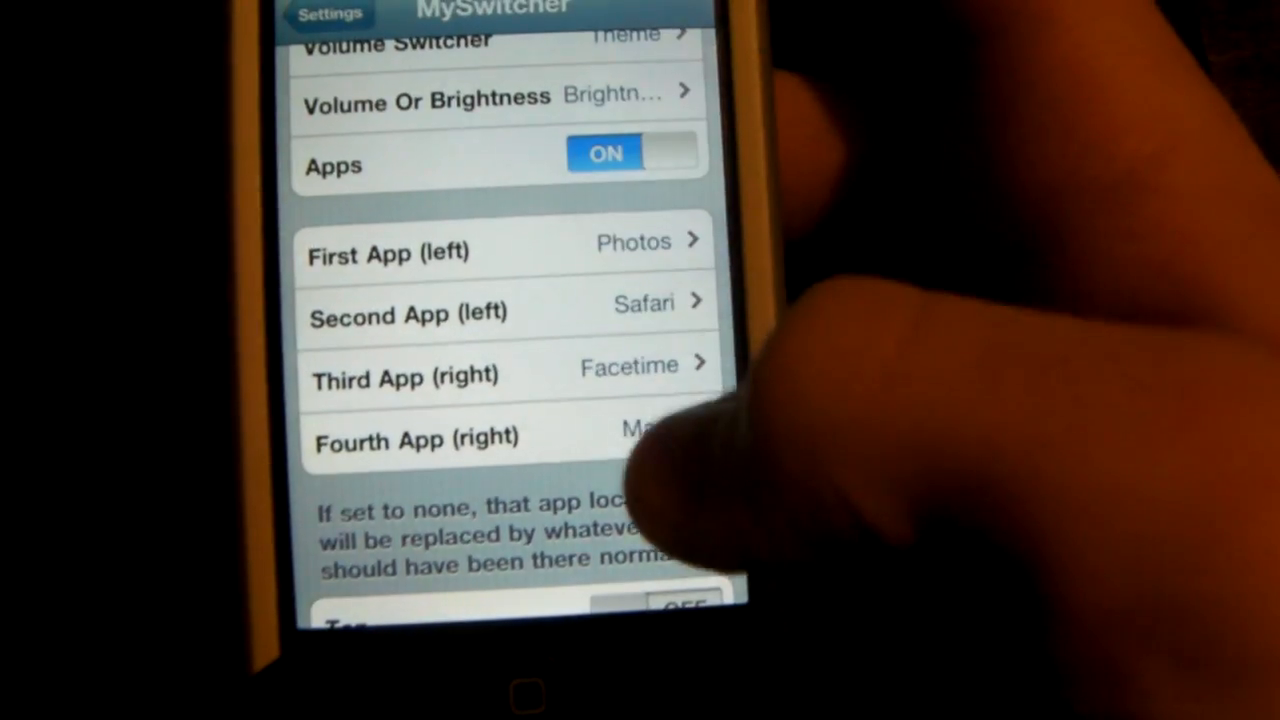
{"action": "scroll", "scroll_direction": "down", "scroll_amount": 3}
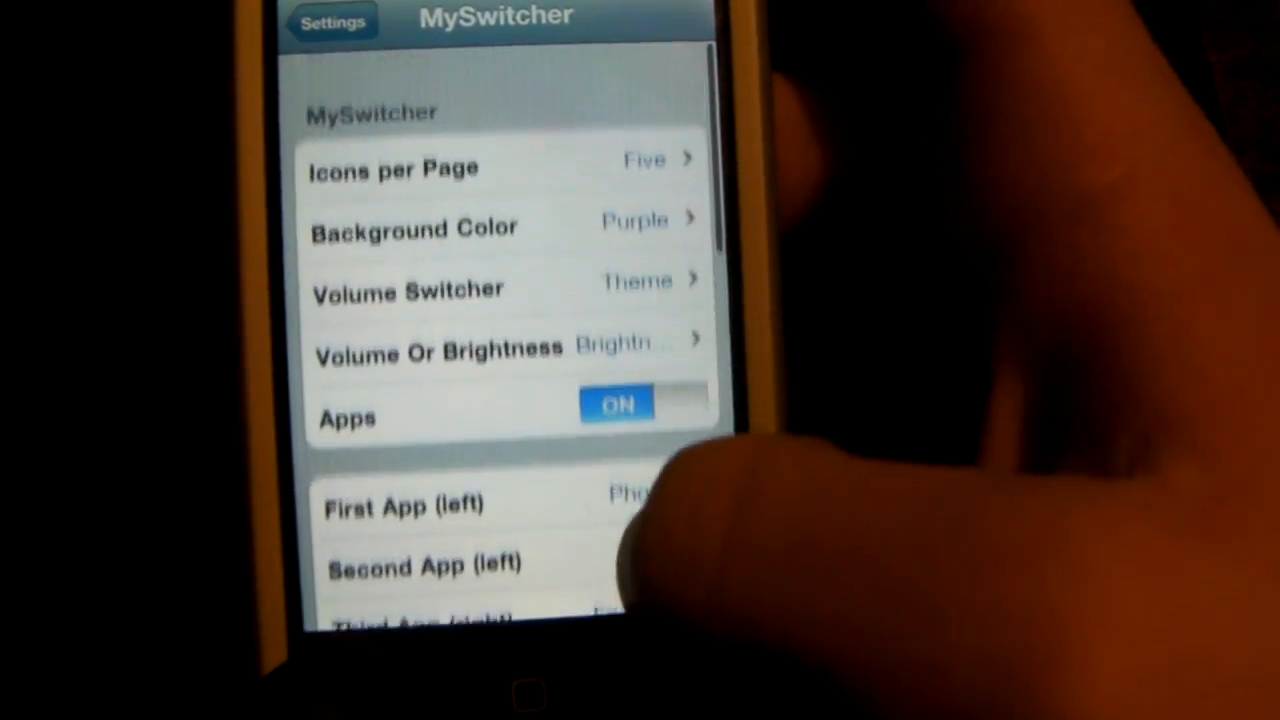
{"action": "left_click", "coordinate": [414, 225]}
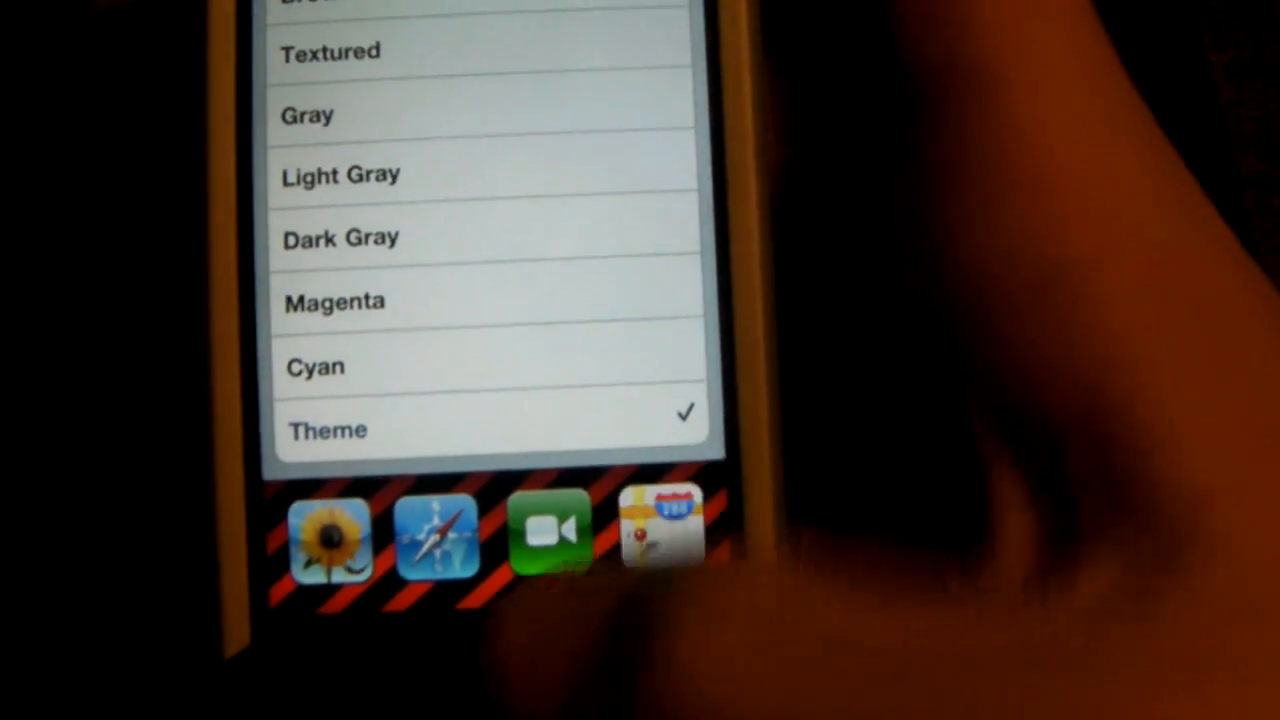
Choose Theme as the switcher background colour and return to MySwitcher
{"action": "scroll", "scroll_direction": "down", "scroll_amount": 3}
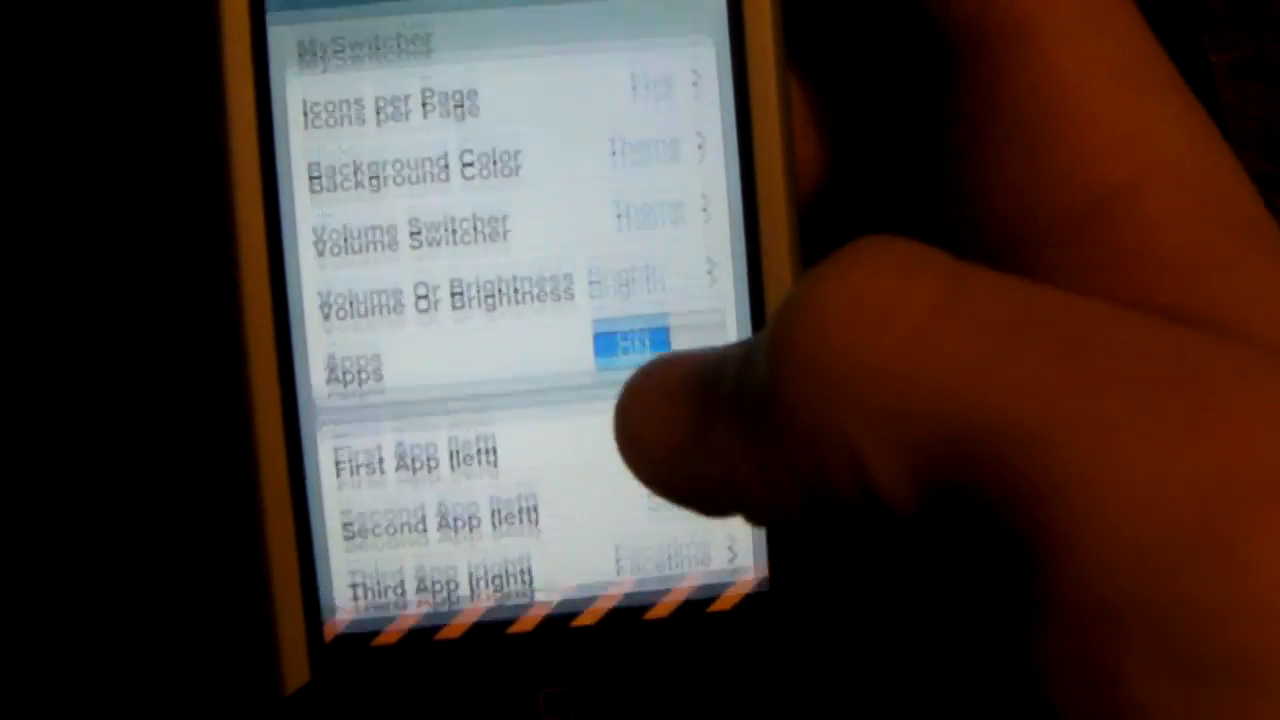
{"action": "left_click", "coordinate": [450, 165]}
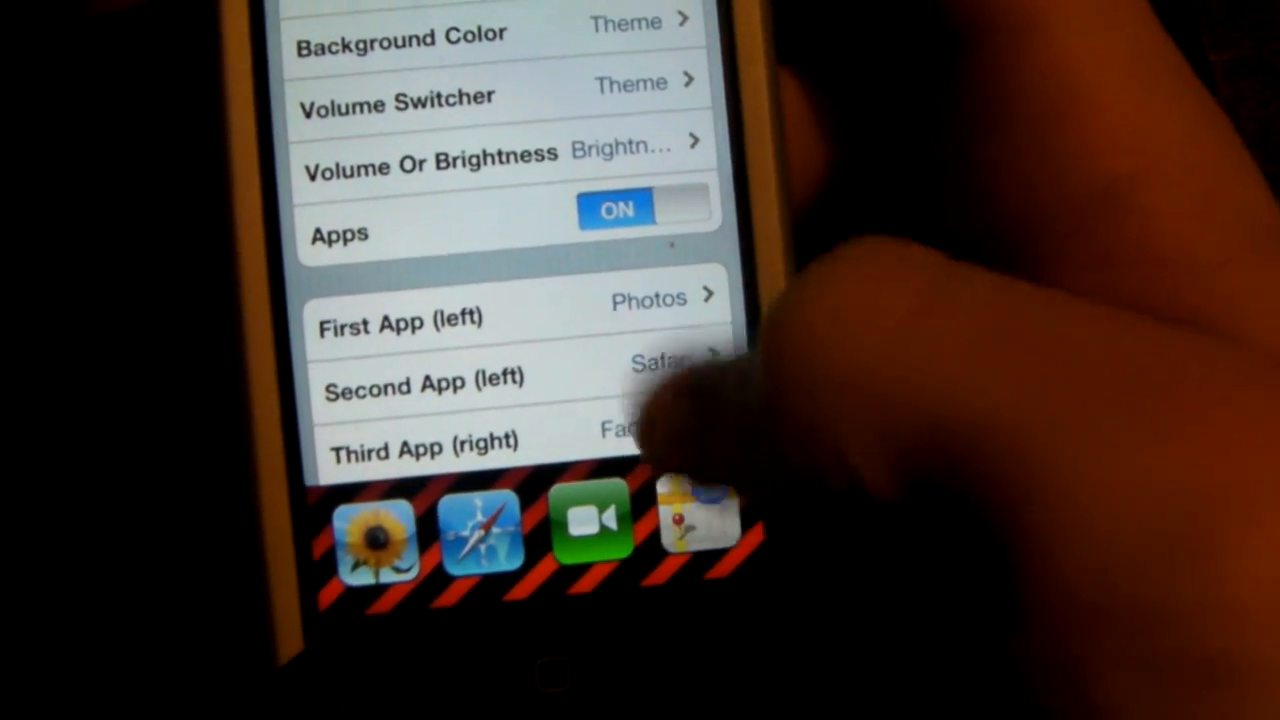
Dismiss the striped app switcher bar preview
{"action": "left_click", "coordinate": [430, 155]}
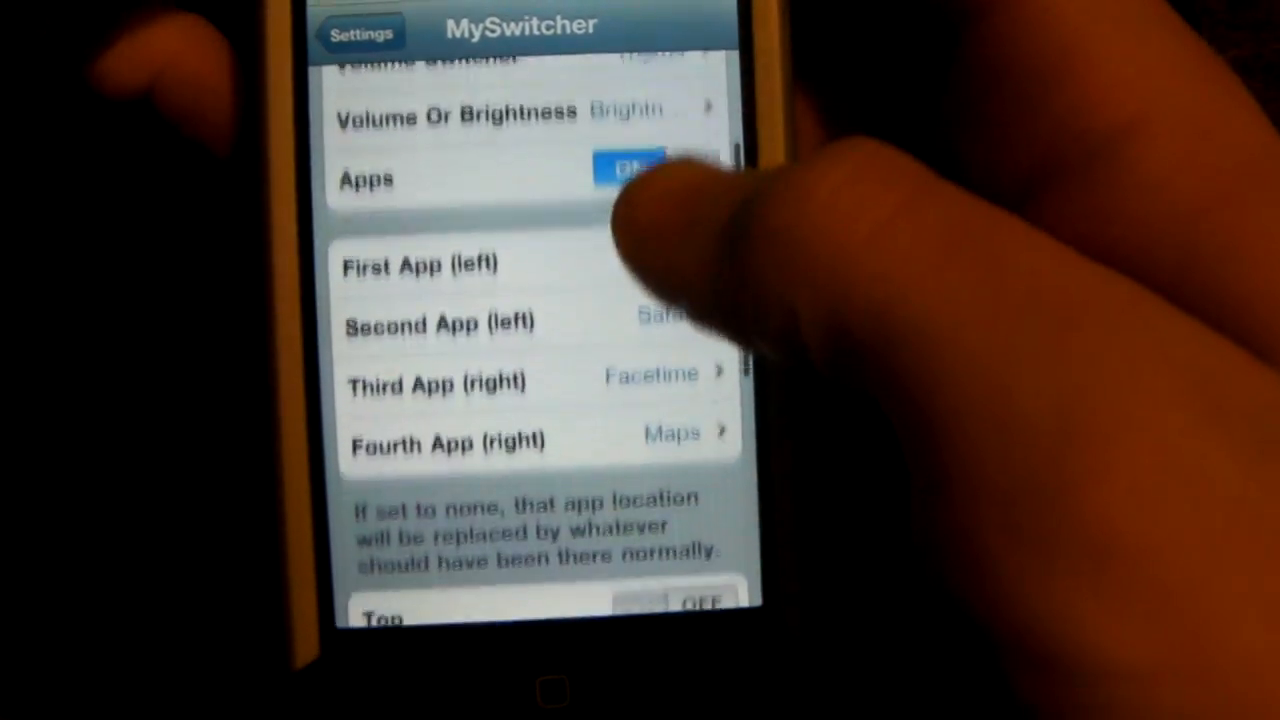
Enable LockScreen Battery under Miscellaneous and go back to the home screen
{"action": "scroll", "scroll_direction": "down", "scroll_amount": 3}
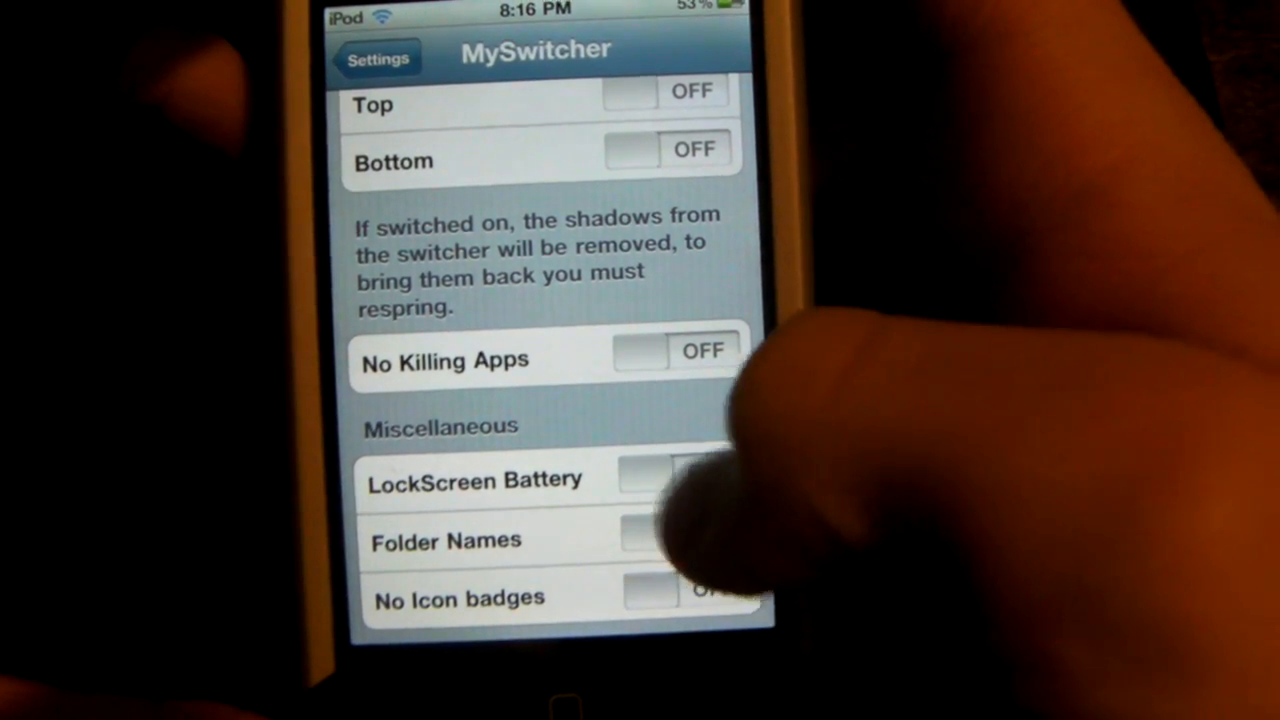
{"action": "left_click", "coordinate": [675, 475]}
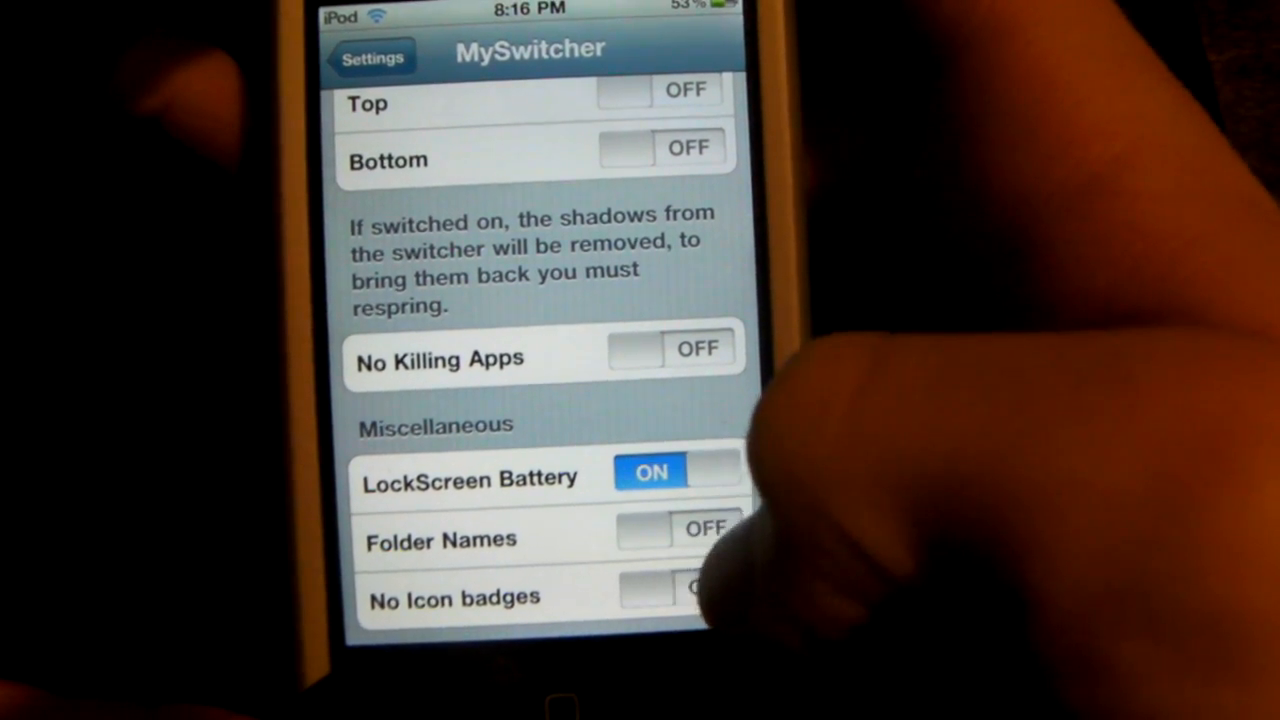
{"action": "left_click", "coordinate": [670, 590]}
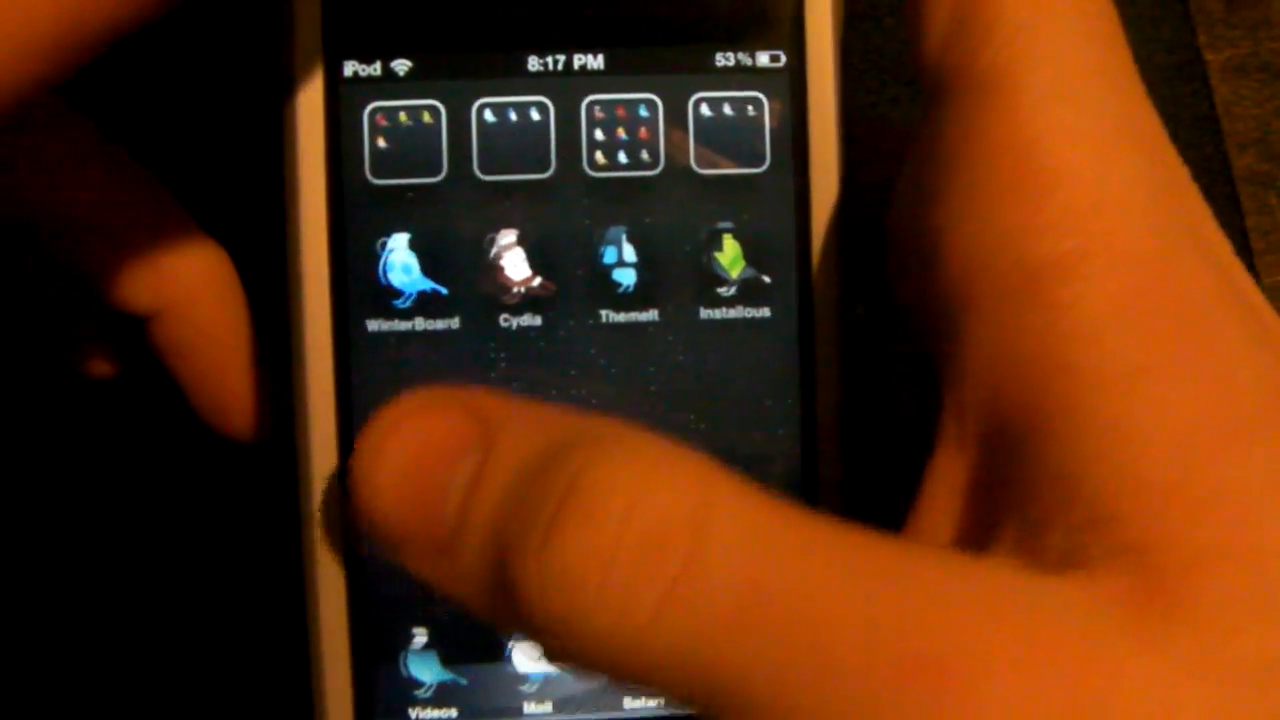
Swipe to Settings, reopen MySwitcher and scroll its options to confirm the Theme background
{"action": "scroll", "scroll_direction": "left", "scroll_amount": 3}
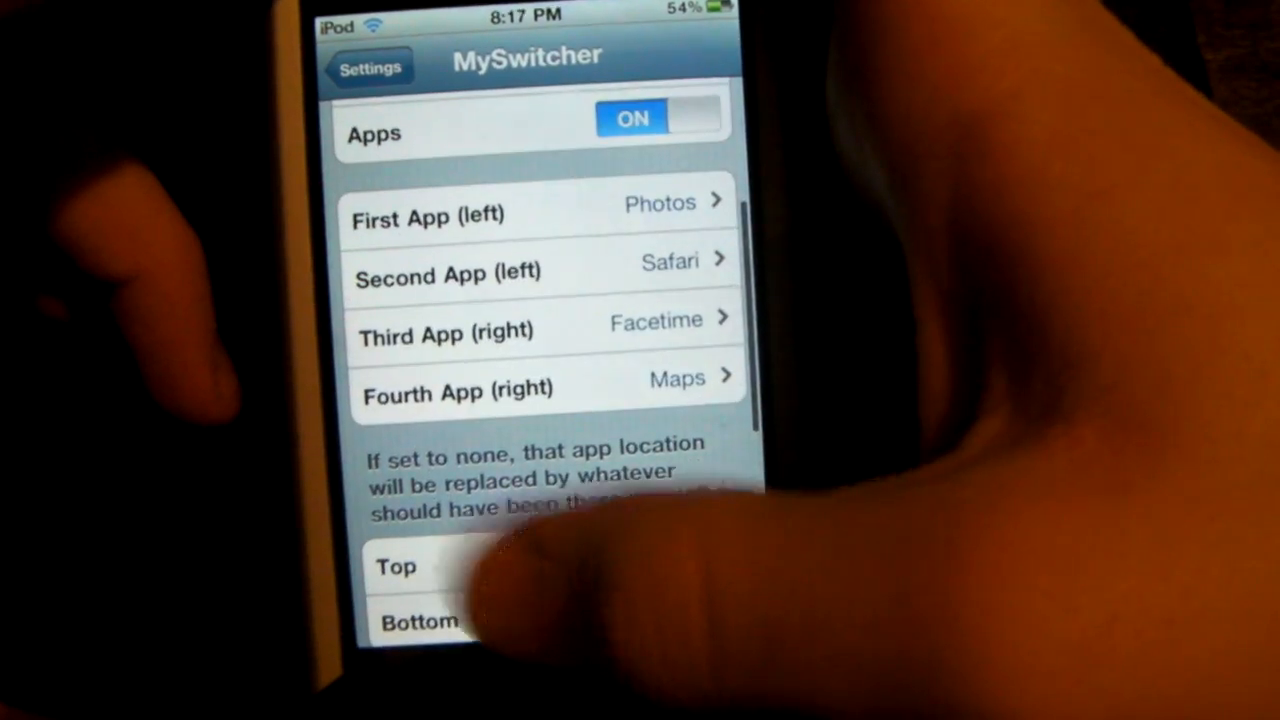
{"action": "scroll", "scroll_direction": "down", "scroll_amount": 3}
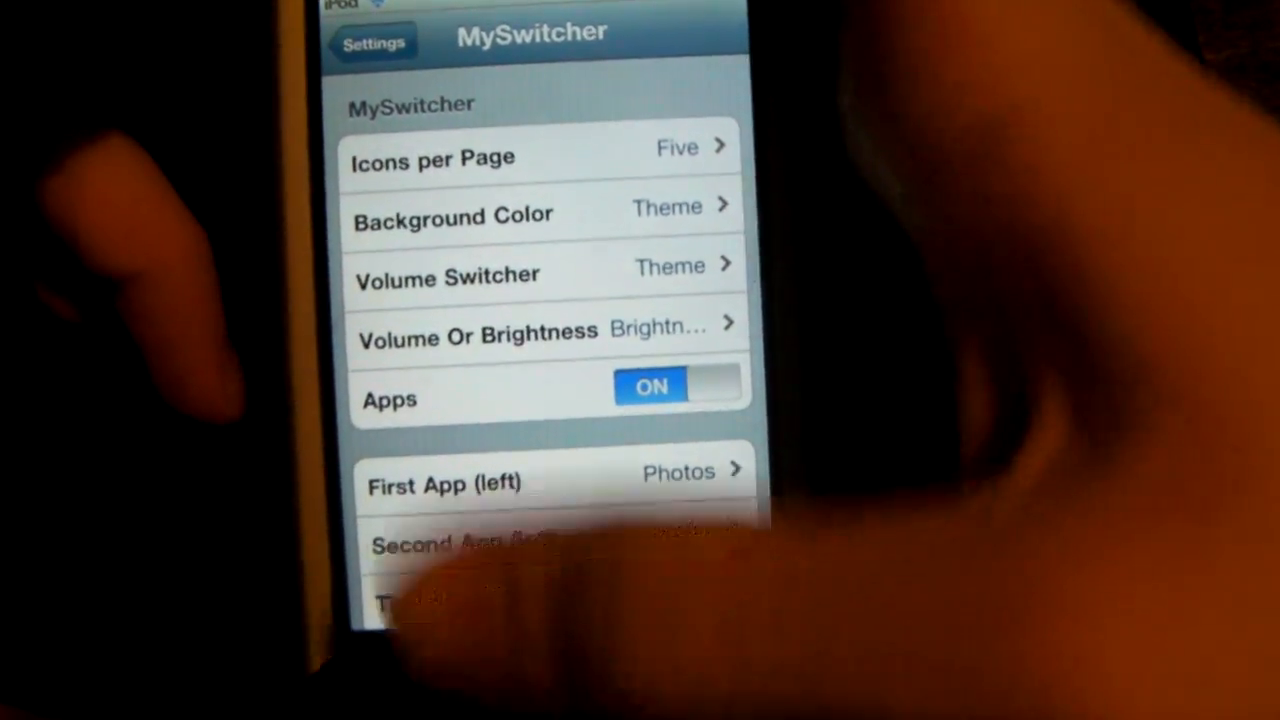